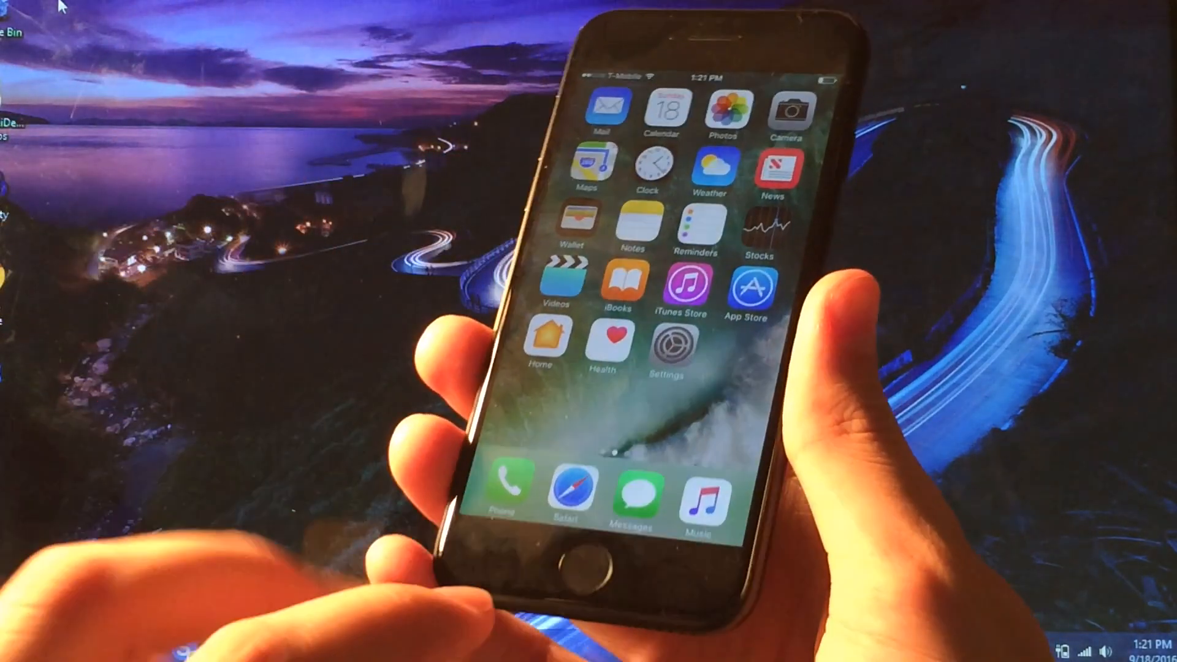
# Step: Put the iPhone 7 into DFU recovery mode so its display goes dark
pyautogui.click(674, 347)
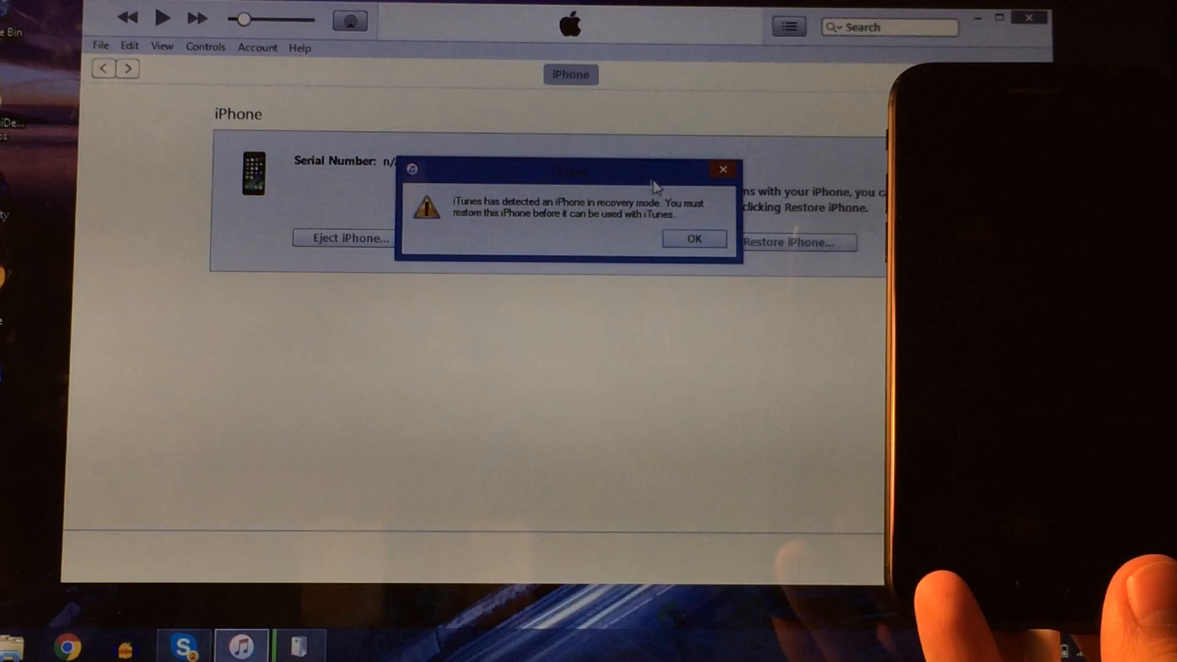
# Step: Acknowledge the recovery-mode detection notice, leaving the iPhone Recovery Mode panel with Restore iPhone
pyautogui.click(691, 239)
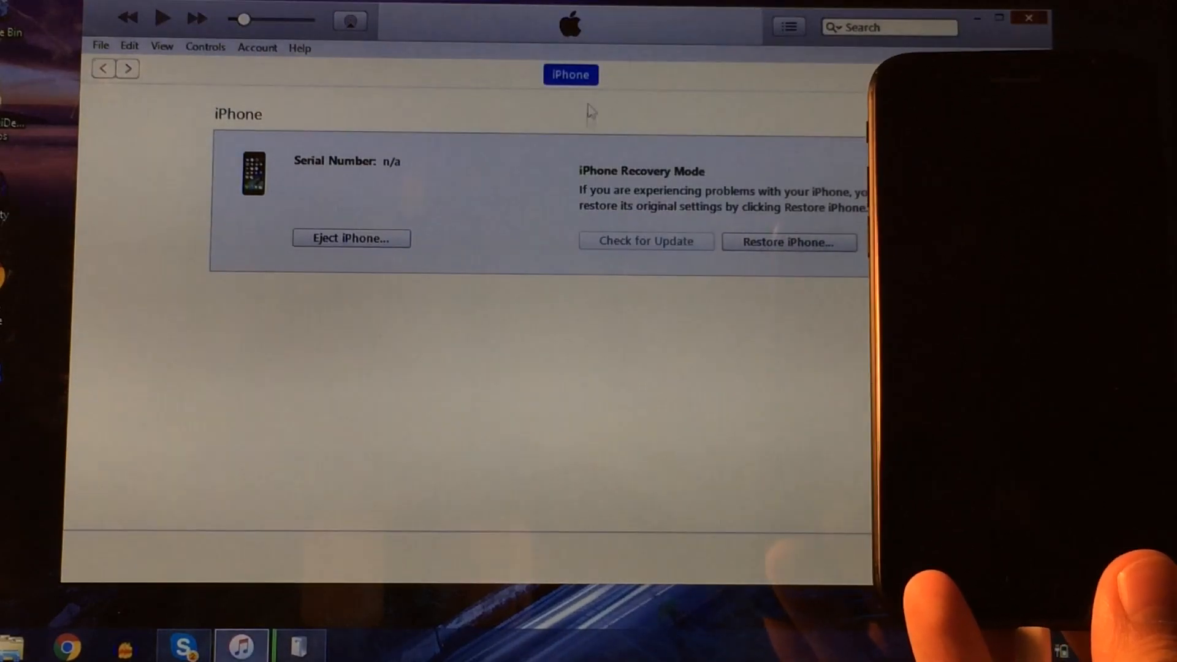